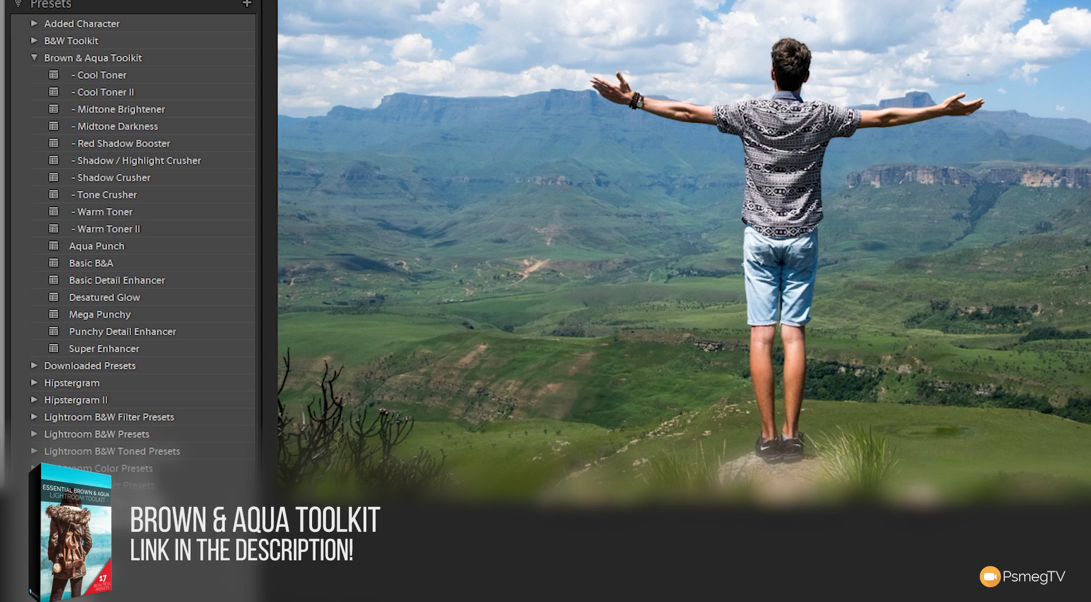
mouse_move(188, 96)
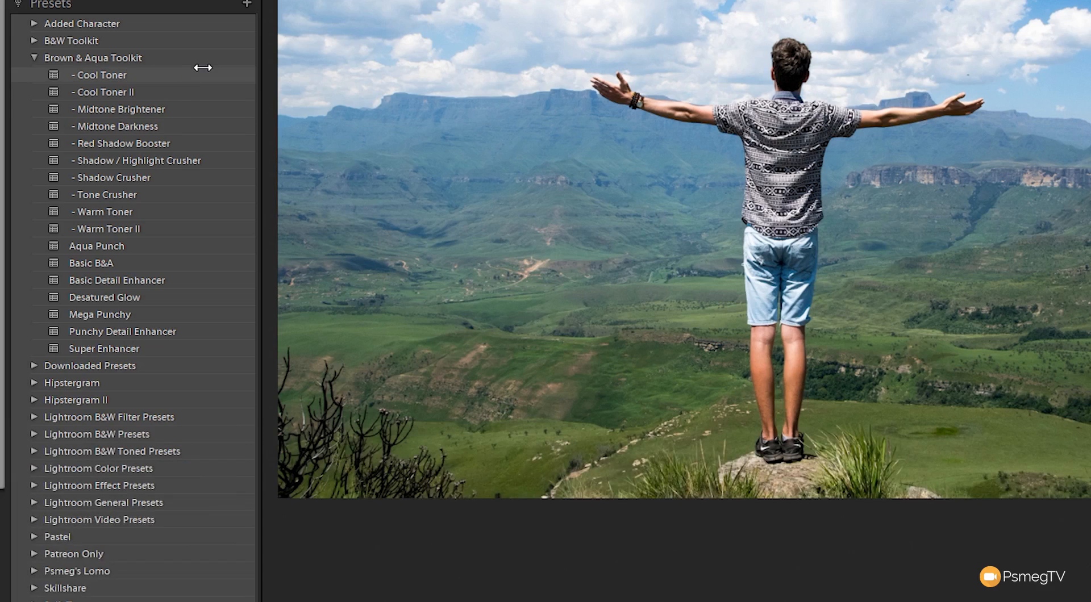
mouse_move(143, 246)
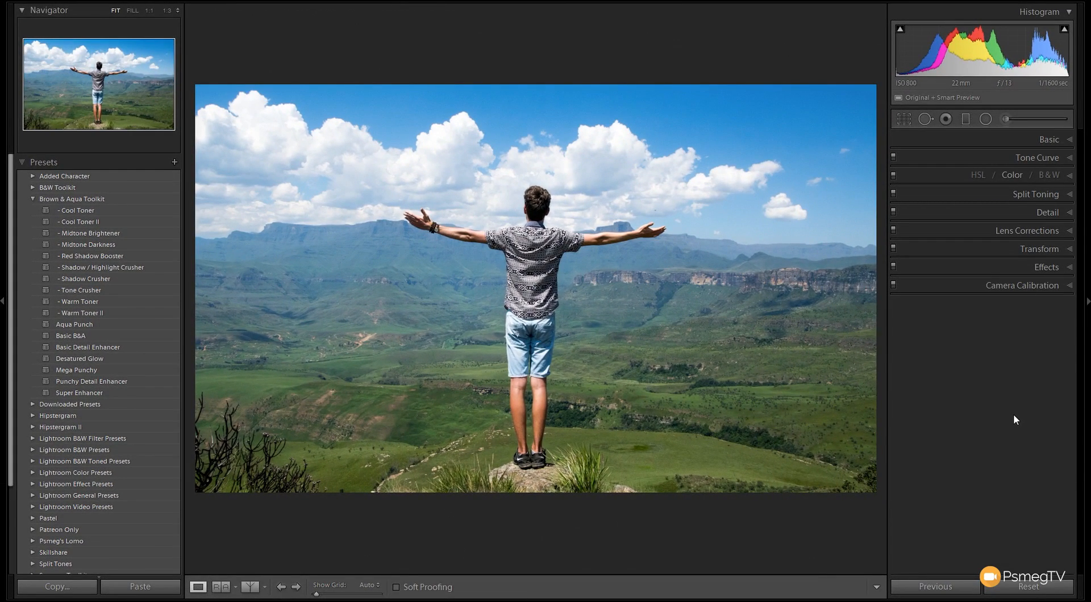
mouse_move(971, 457)
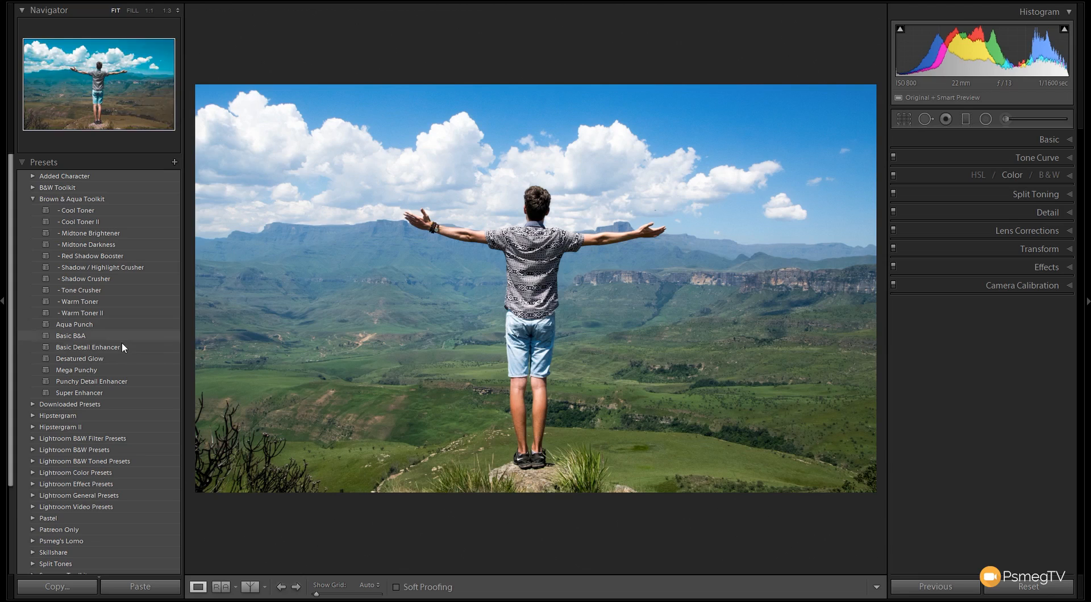
mouse_move(131, 360)
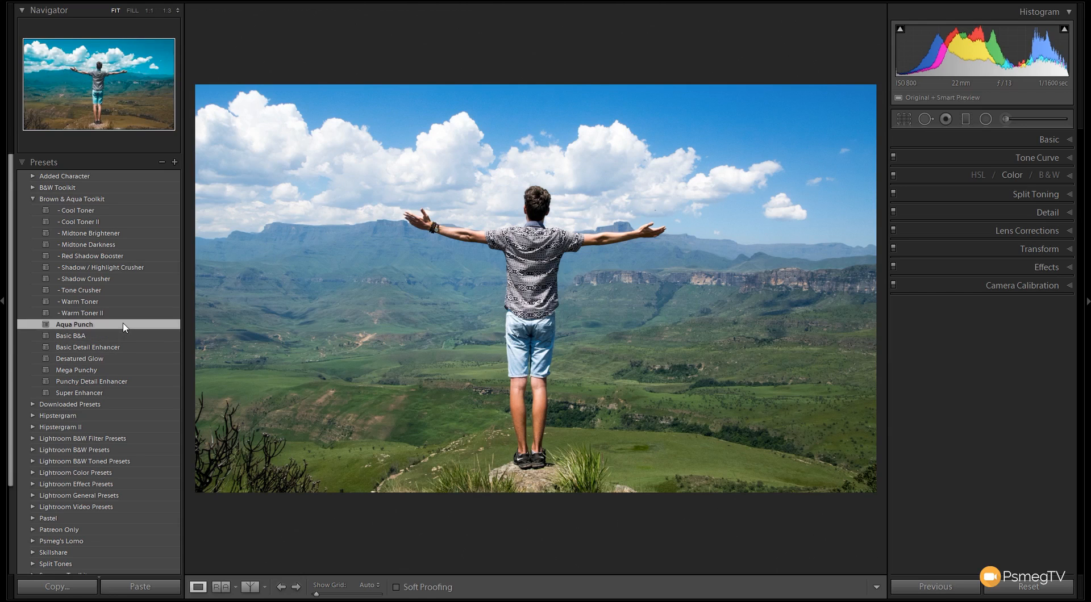
Preview Aqua Punch, Basic B&A and Desaturated Glow, then settle on Super Enhancer for the mountain photo.
left_click(75, 324)
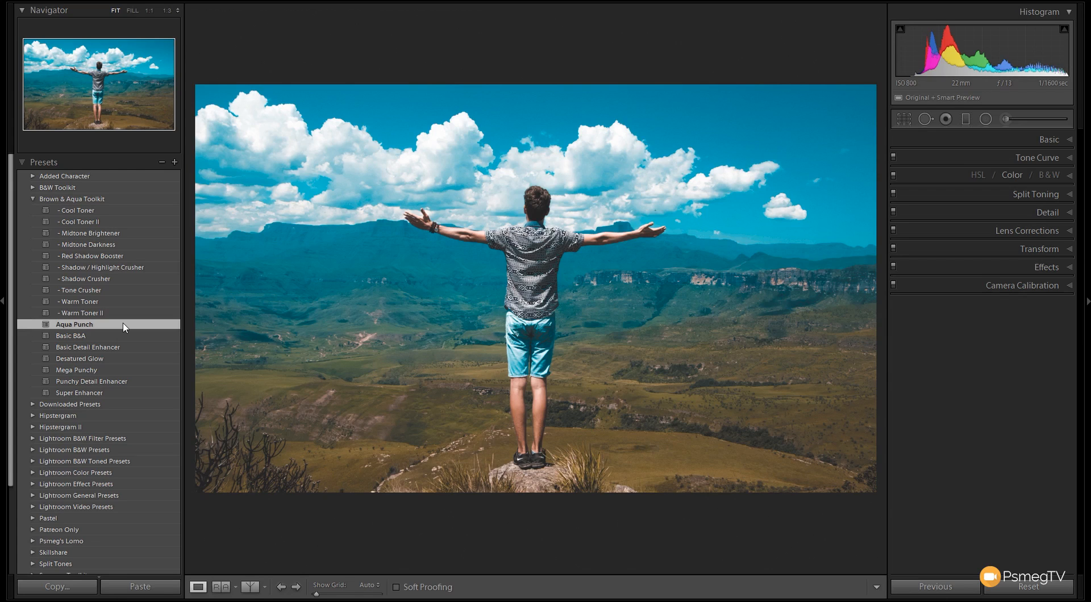
left_click(70, 336)
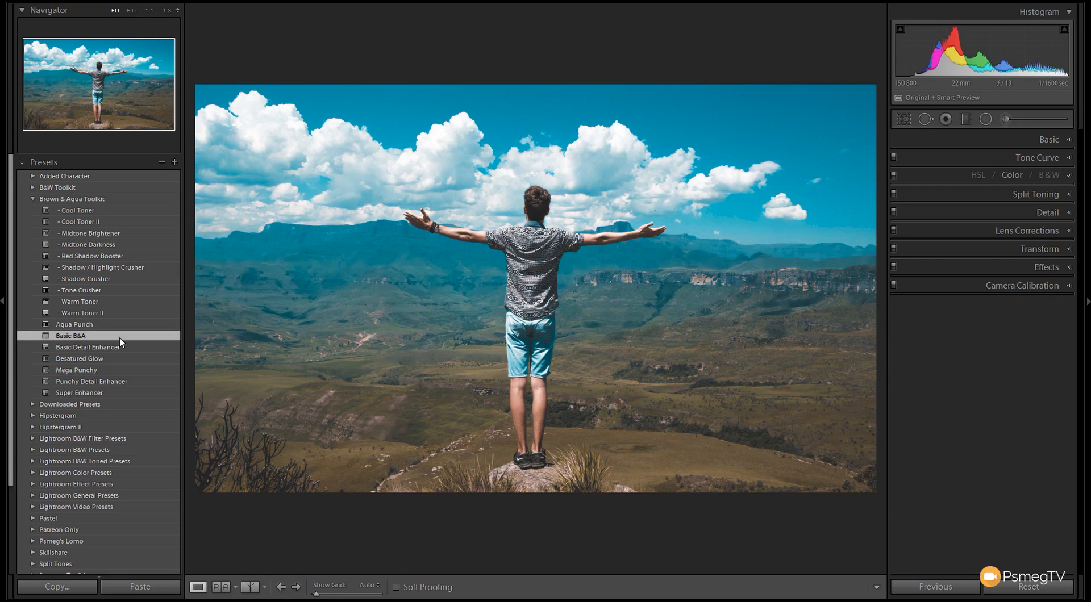
left_click(80, 358)
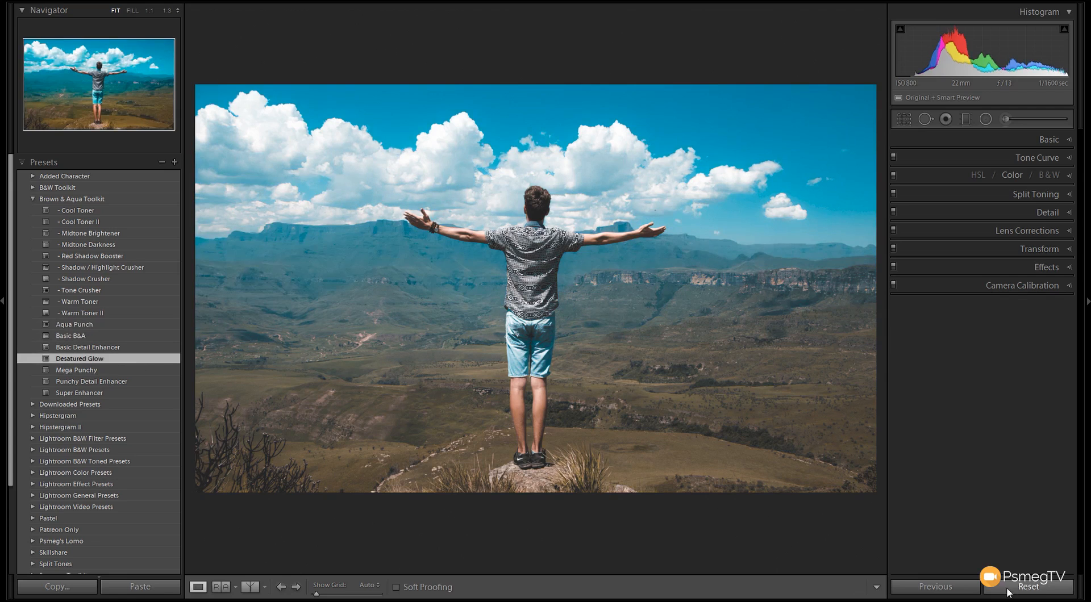
left_click(80, 393)
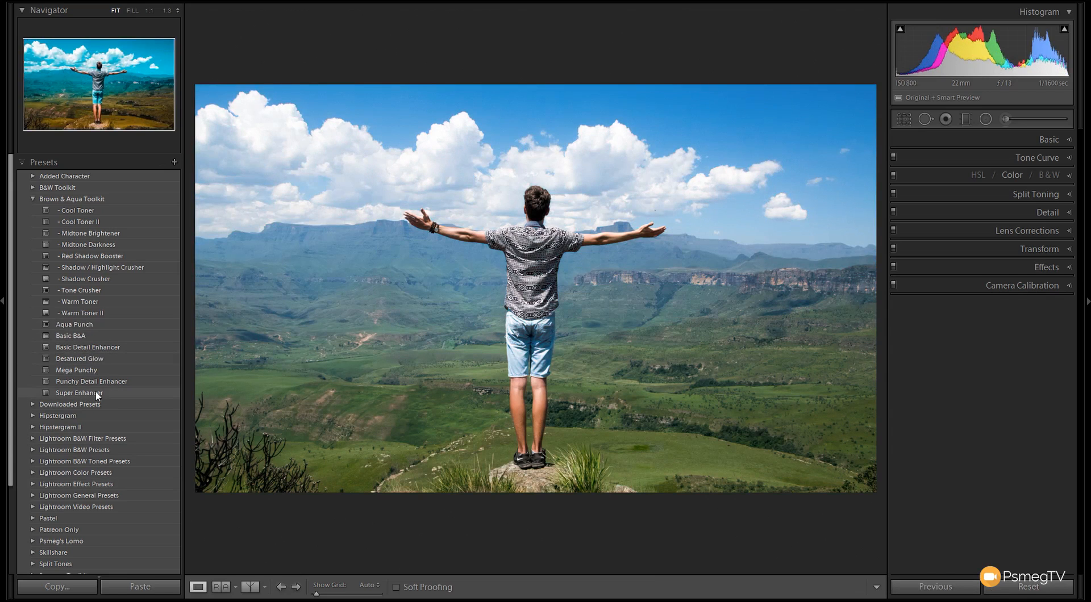
left_click(77, 392)
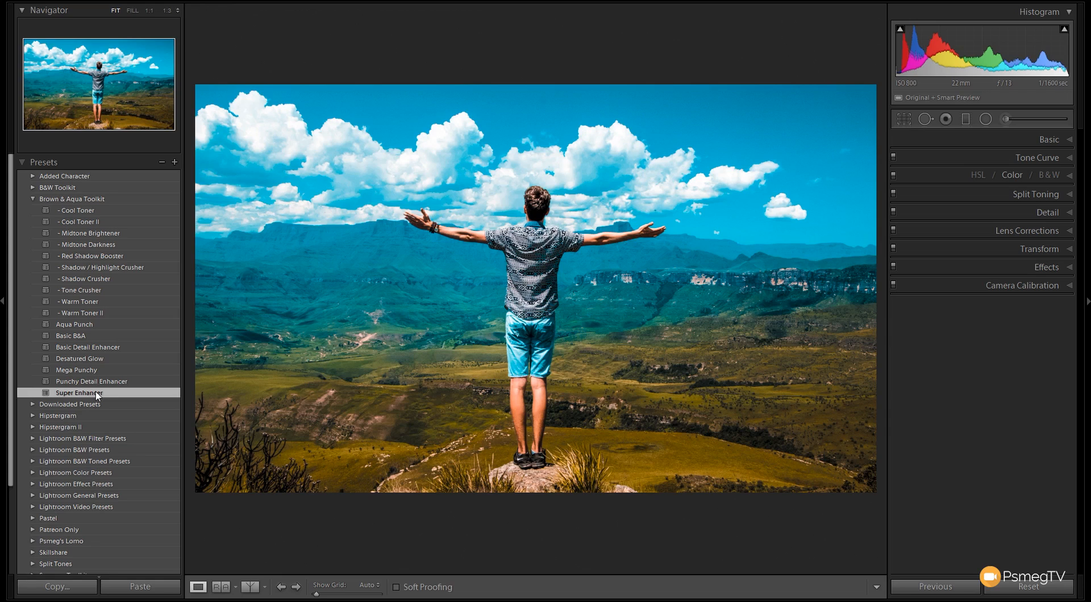
mouse_move(136, 294)
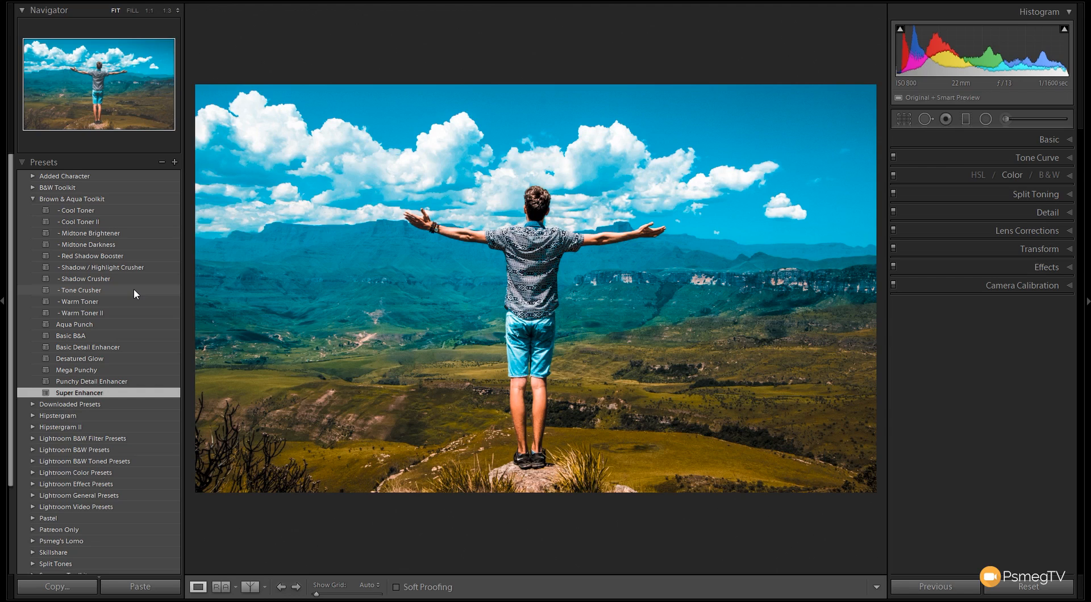
Layer Tone Crusher, Midtone Darkness, Cool Toner and Cool Toner II onto the mountain photo.
left_click(79, 289)
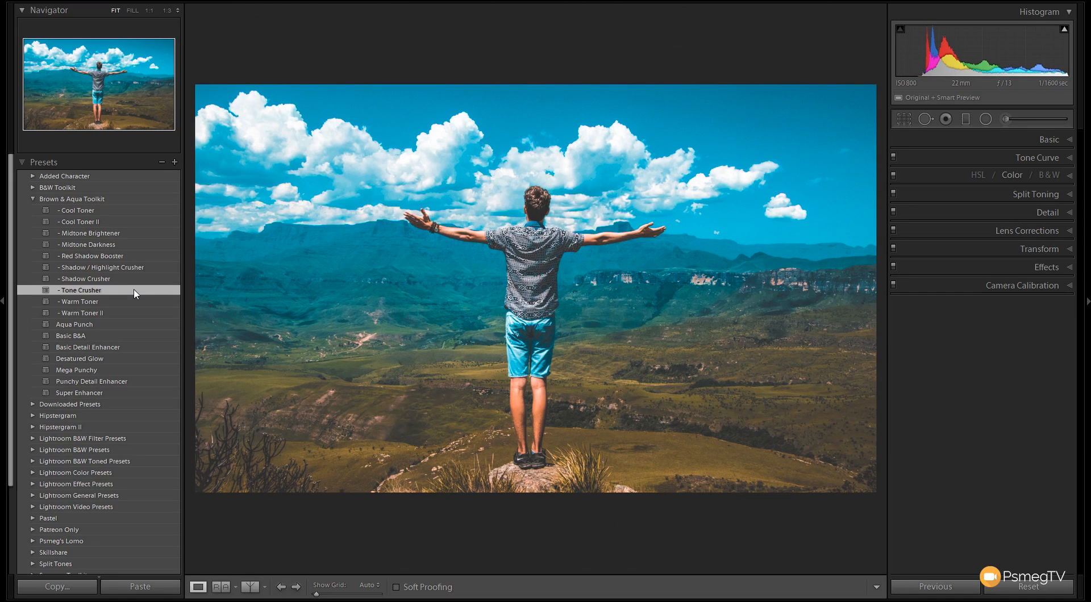
mouse_move(126, 269)
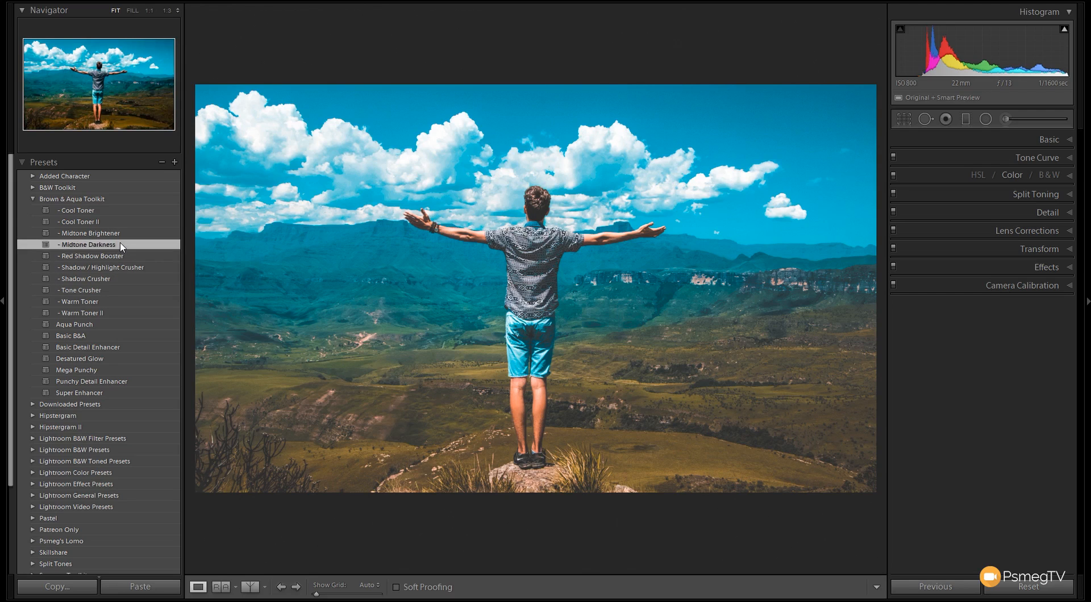
left_click(87, 244)
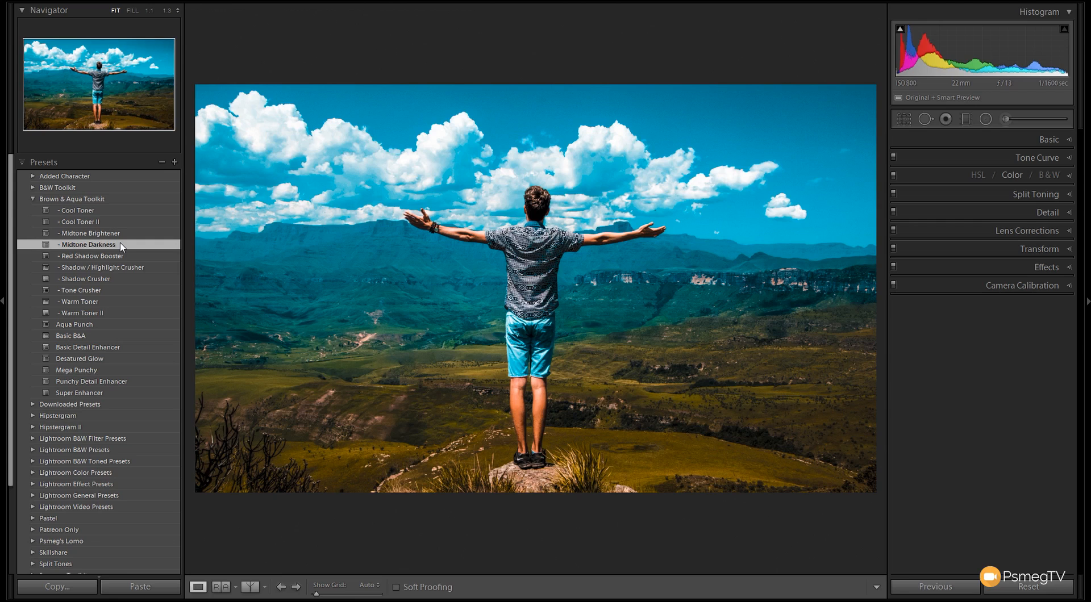
mouse_move(118, 216)
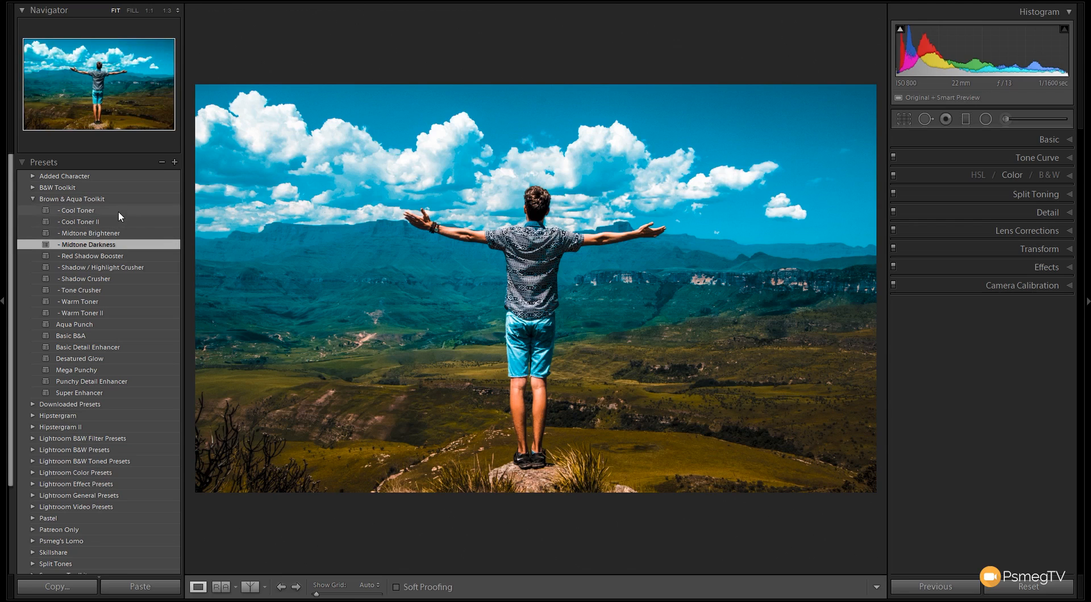
left_click(77, 210)
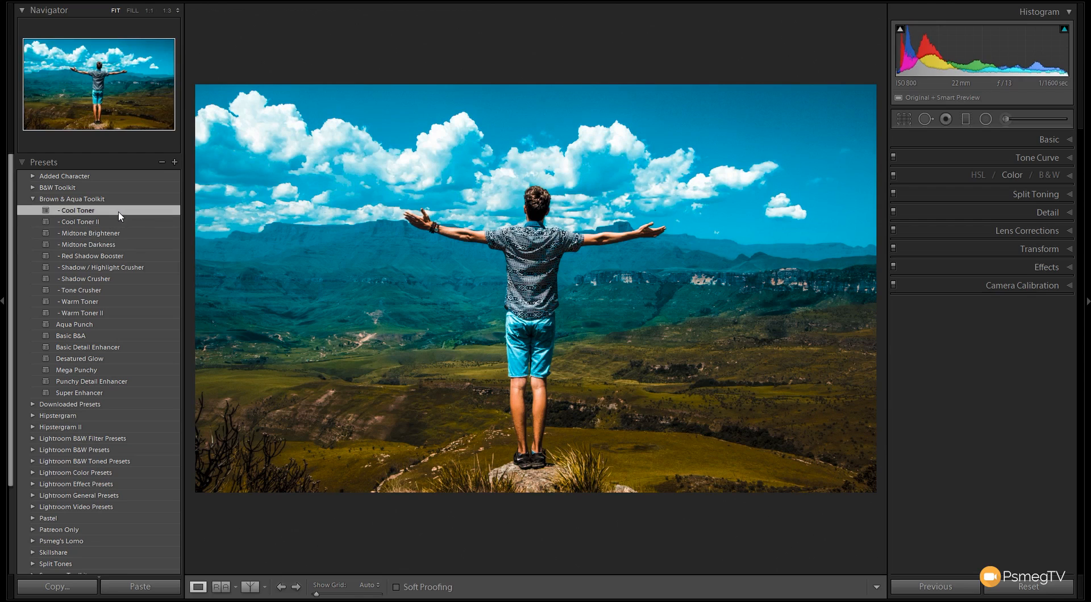
mouse_move(371, 192)
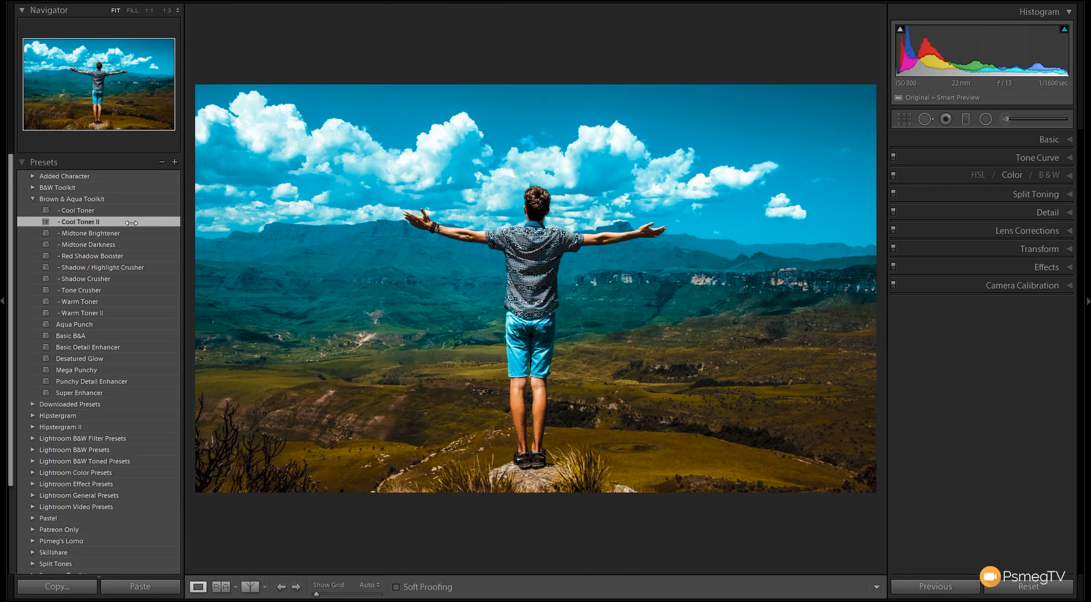
left_click(1045, 586)
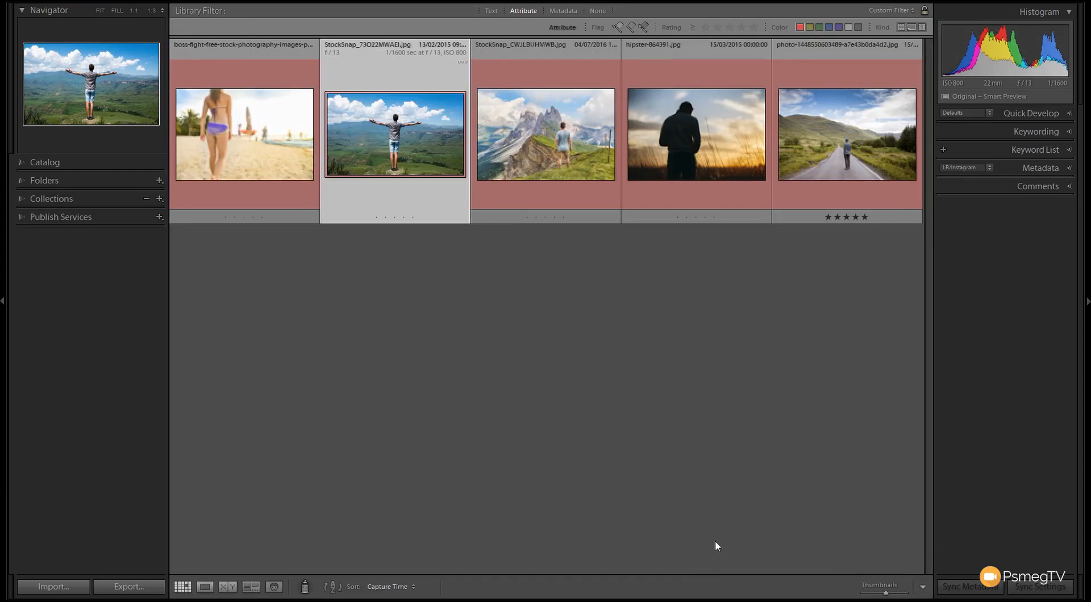
Select the silhouette-at-sunset thumbnail to develop it.
left_click(696, 134)
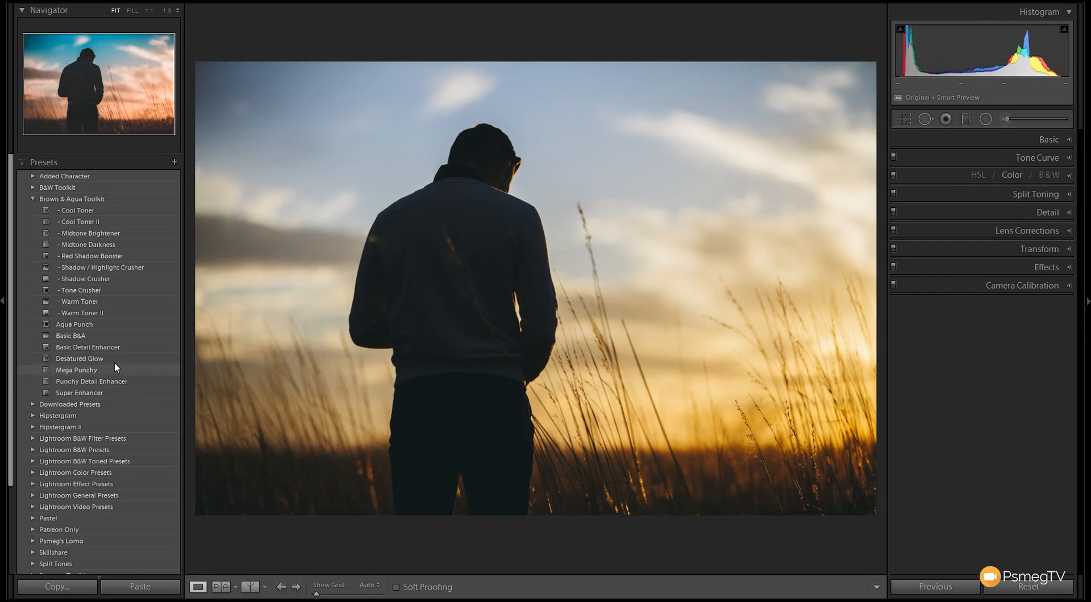
Reset the silhouette photo, add Basic Detail Enhancer and Shadow Crusher, and expand Basic panel.
left_click(79, 358)
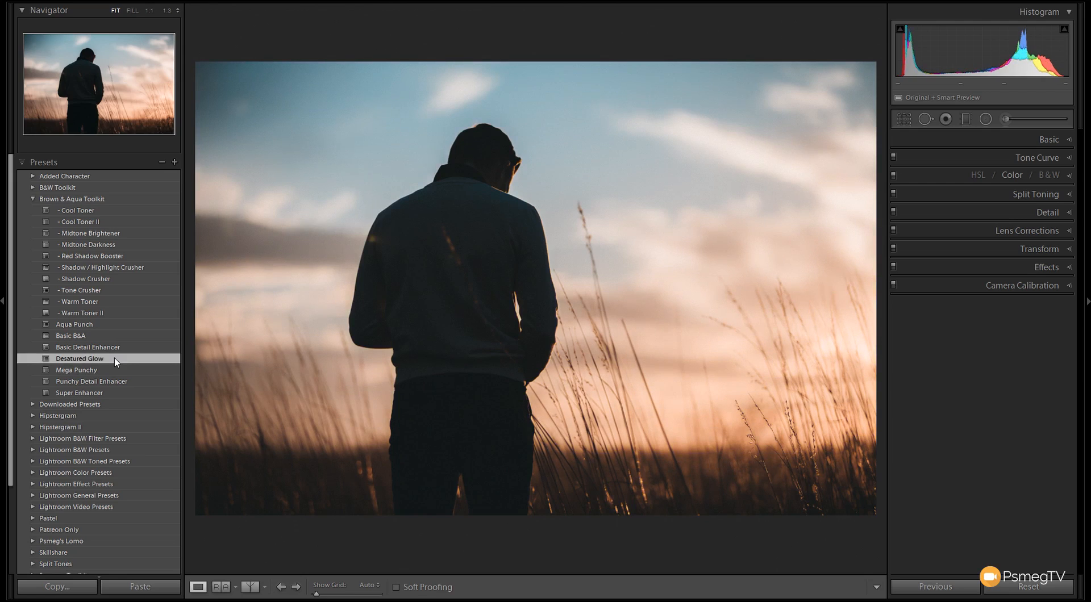
mouse_move(113, 341)
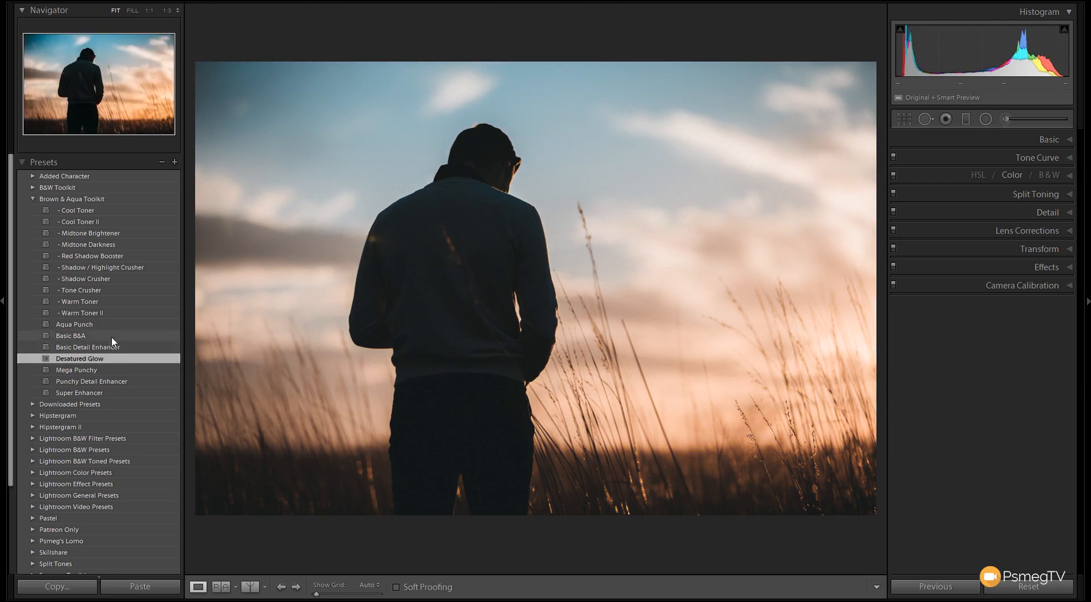
key("ctrl+z")
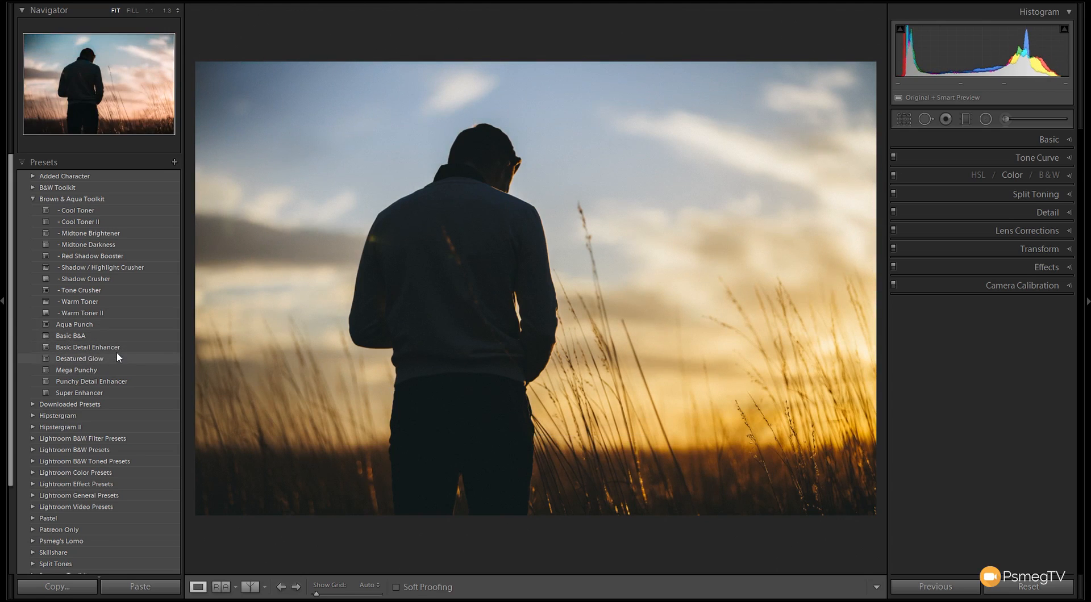
left_click(87, 347)
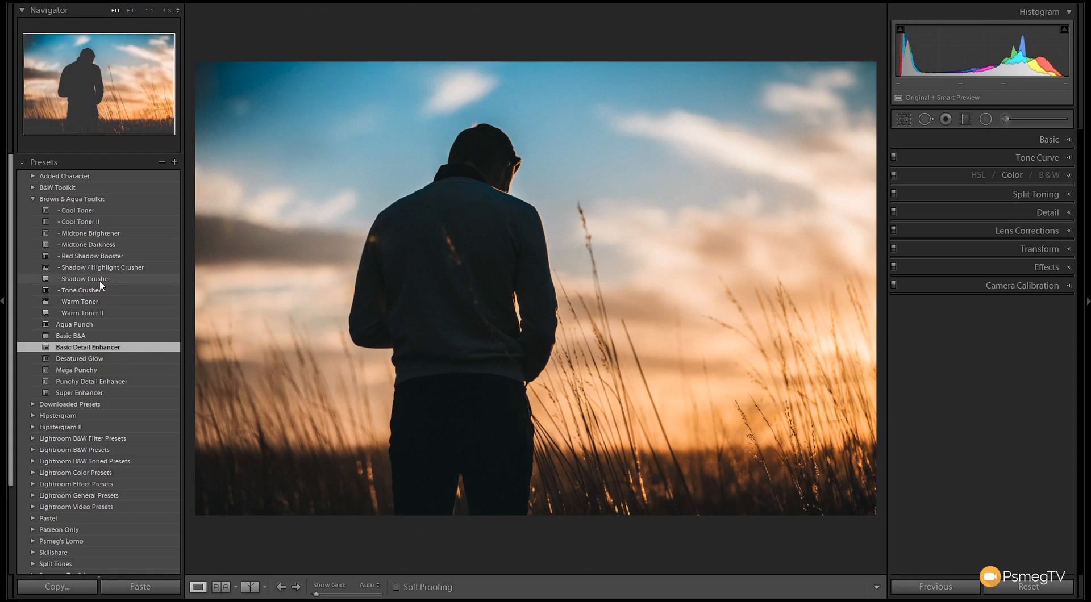
left_click(84, 279)
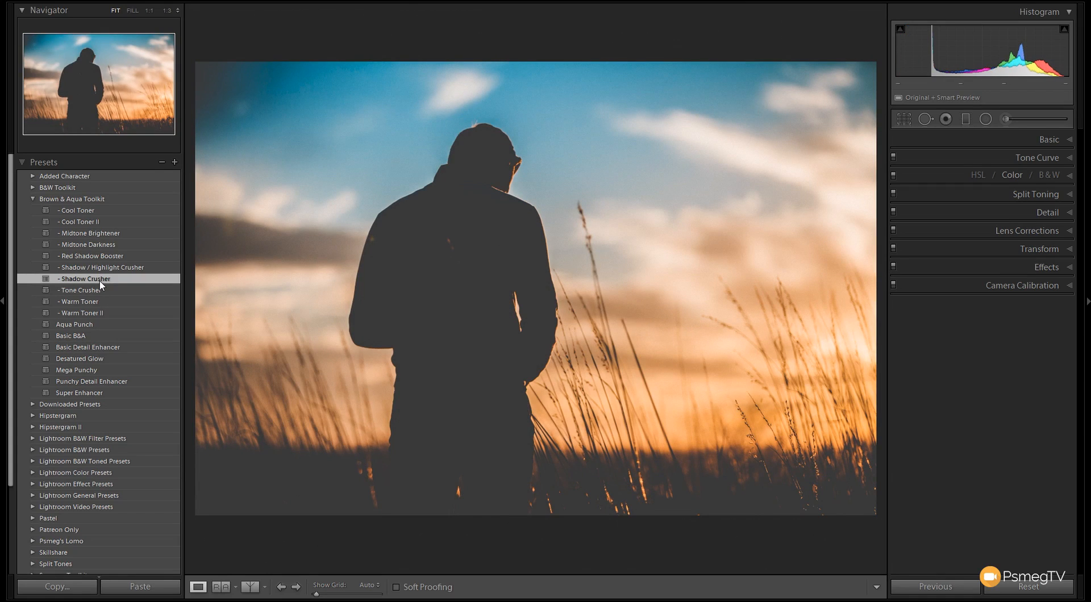
mouse_move(699, 230)
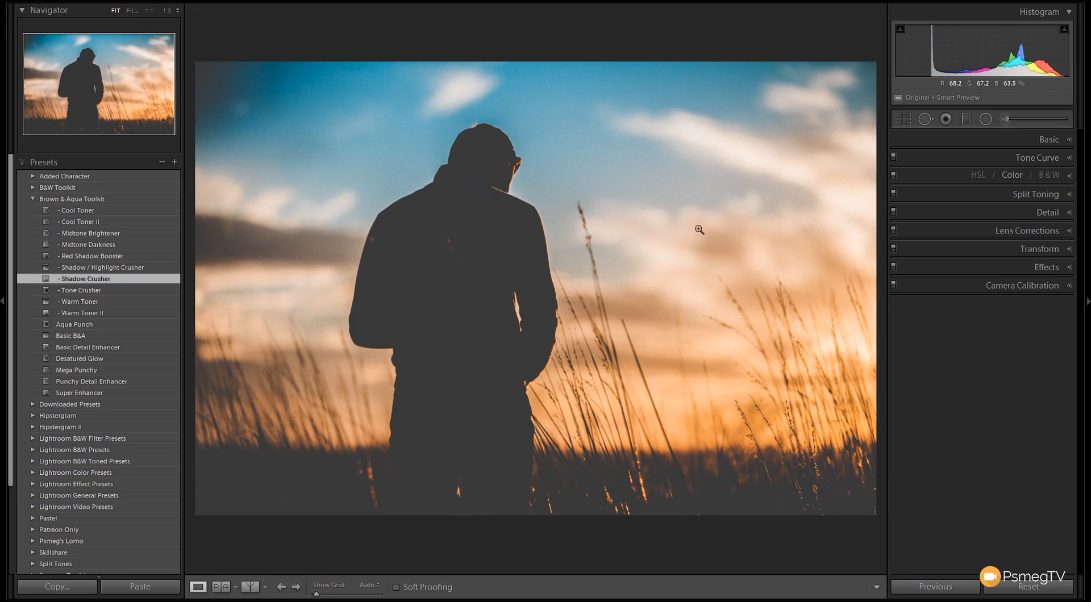
left_click(1049, 139)
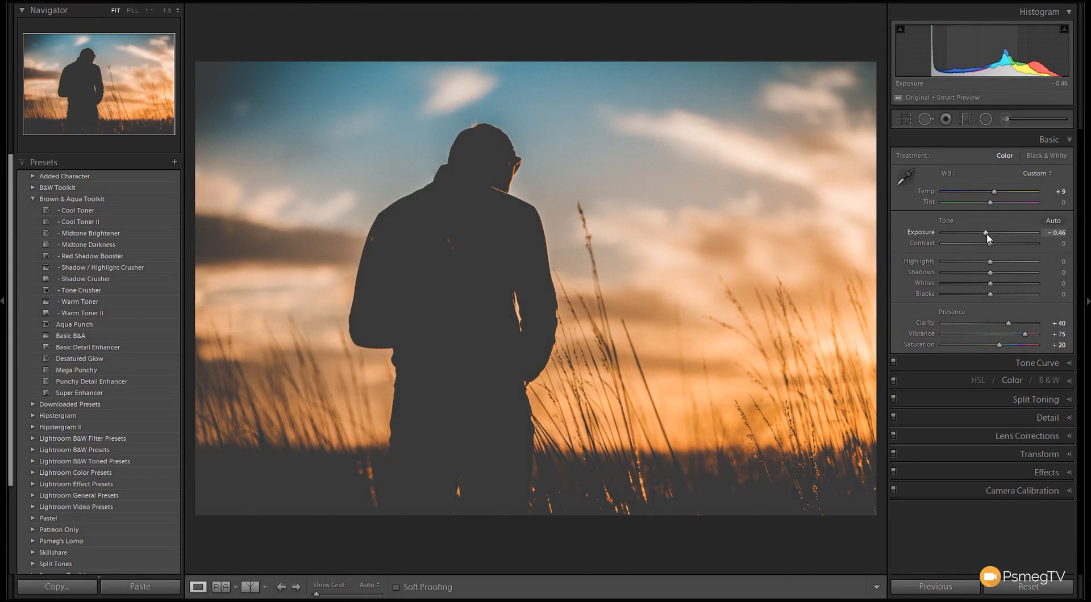
Reset all Develop settings to restore the silhouette photo's golden colours.
left_click(1048, 139)
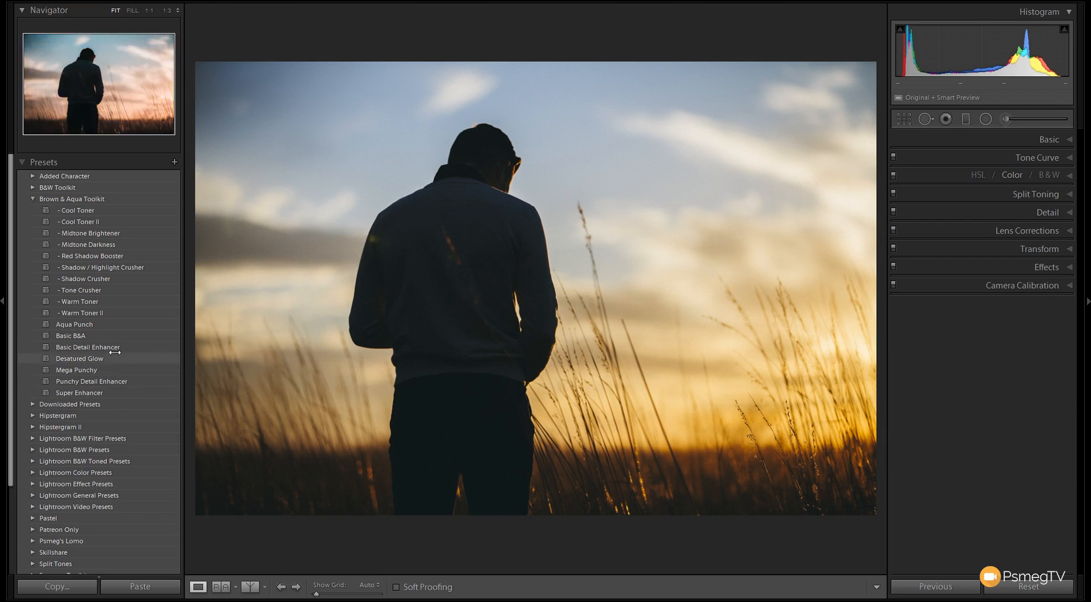
Apply Basic Detail Enhancer, Midtone Darkness and Warm Toner II to the silhouette photo.
left_click(88, 347)
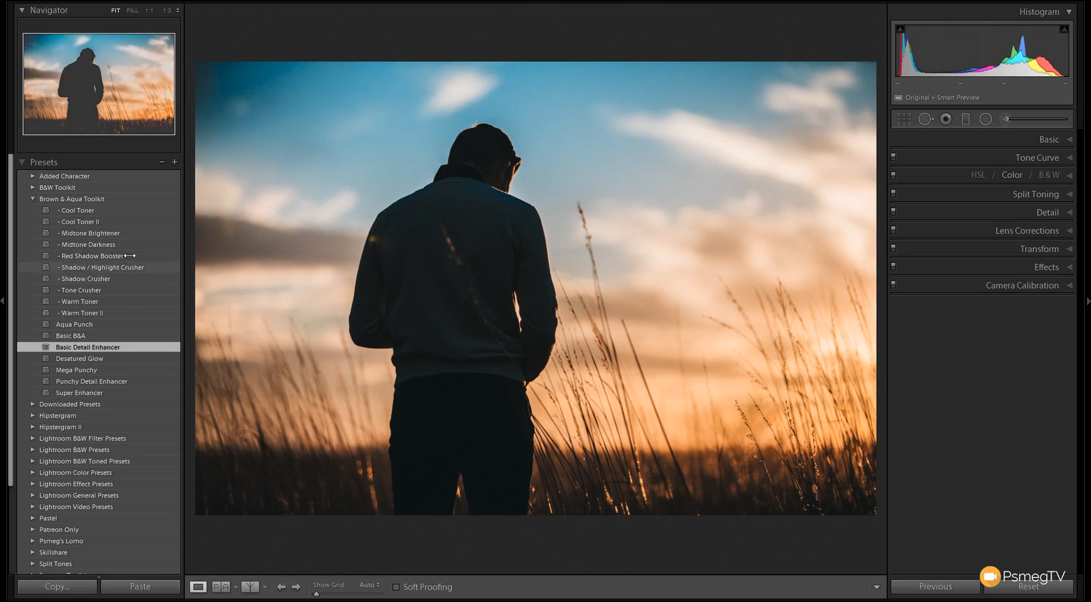
left_click(88, 244)
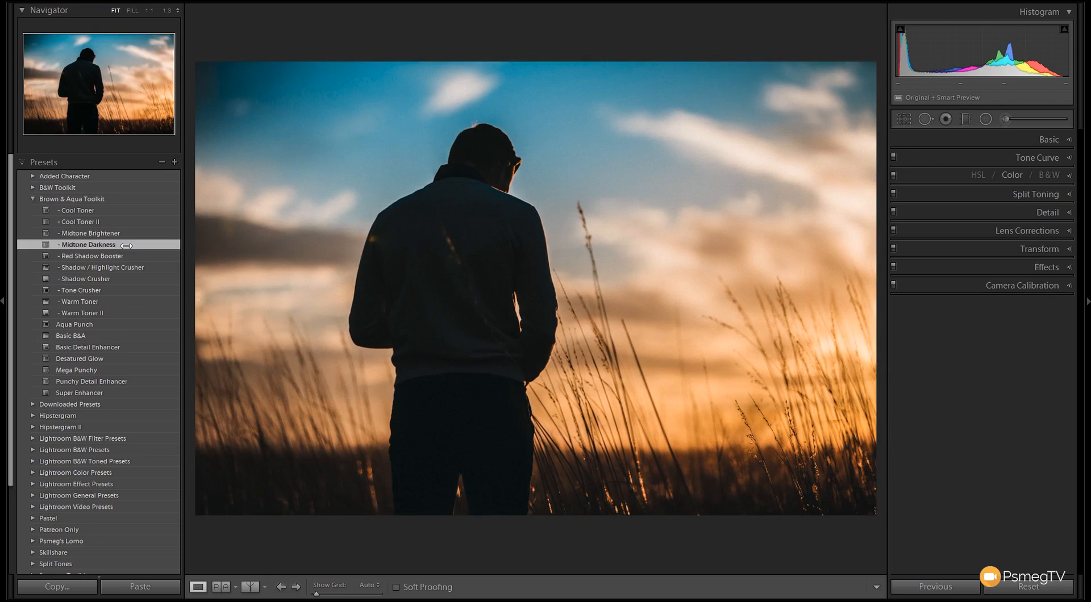
left_click(81, 313)
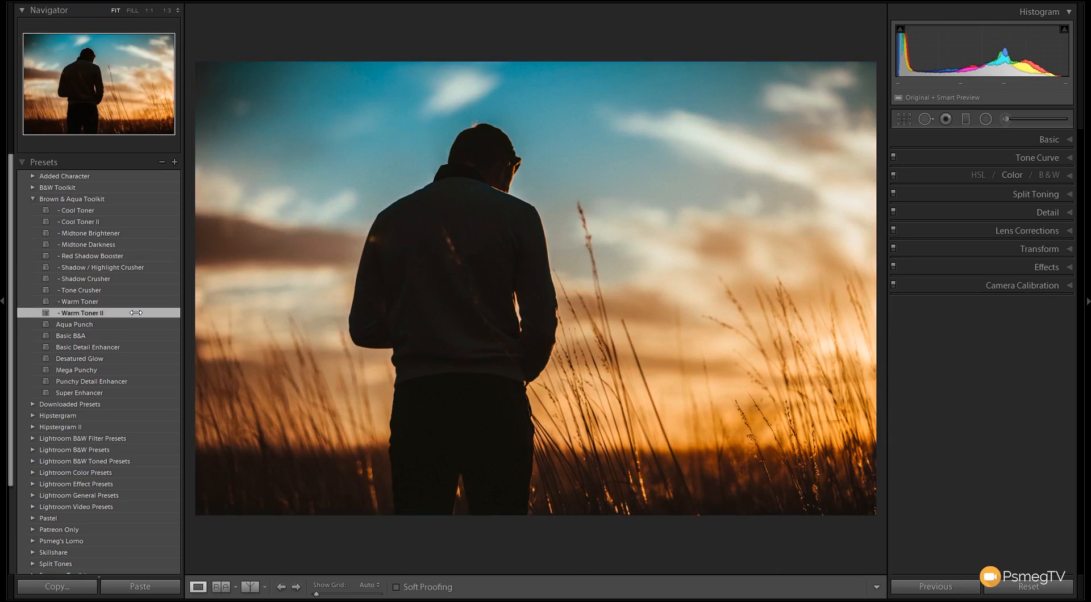
left_click(82, 312)
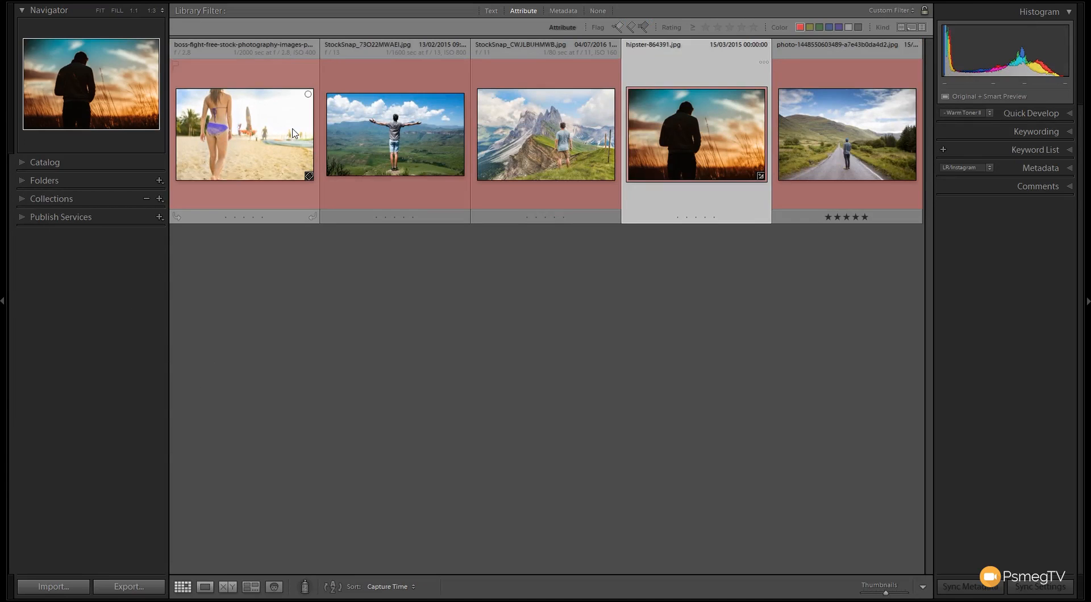
Open the photo of the woman walking on the beach in Develop.
left_click(245, 134)
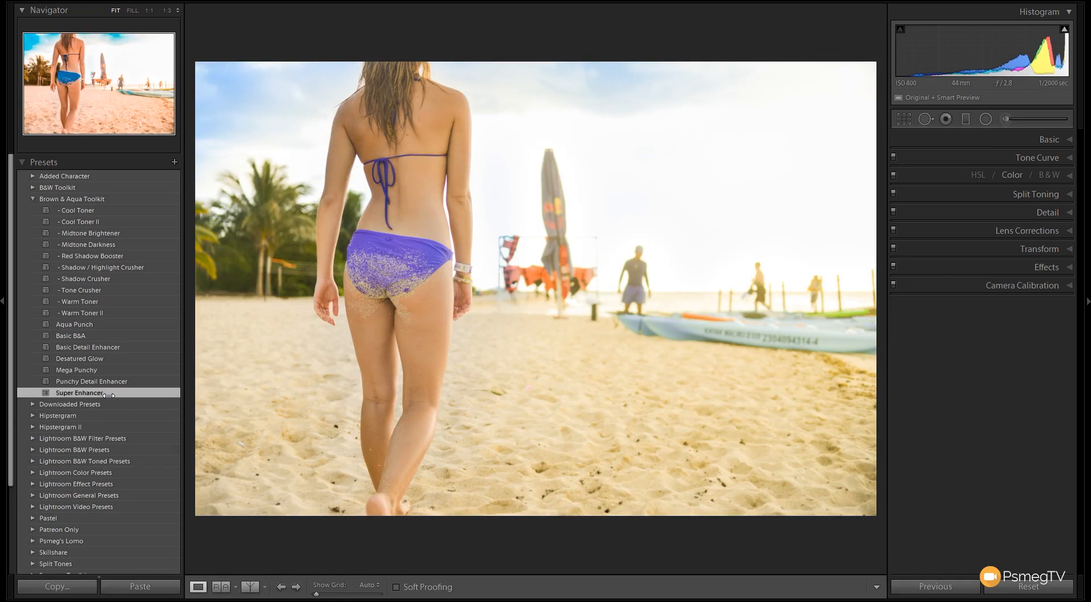
Apply Super Enhancer and Warm Toner II presets to the beach photo.
left_click(79, 392)
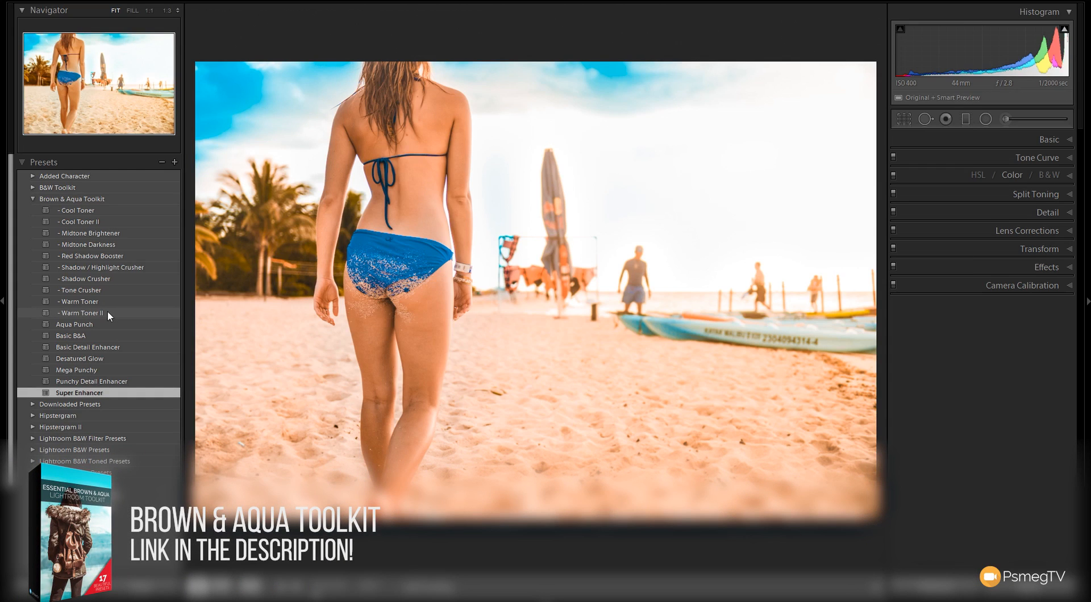
left_click(81, 313)
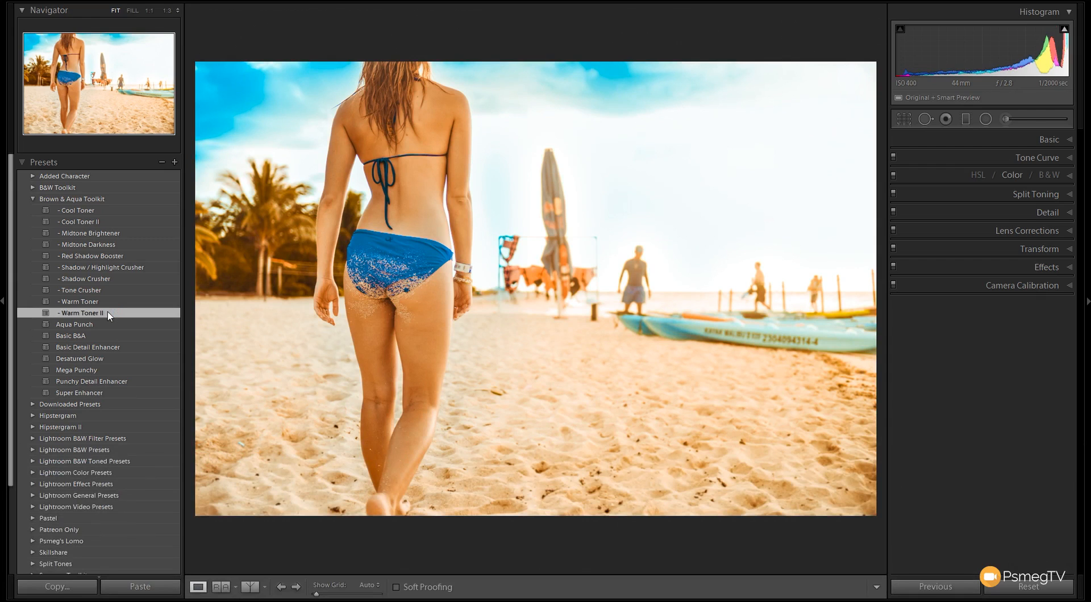
mouse_move(118, 271)
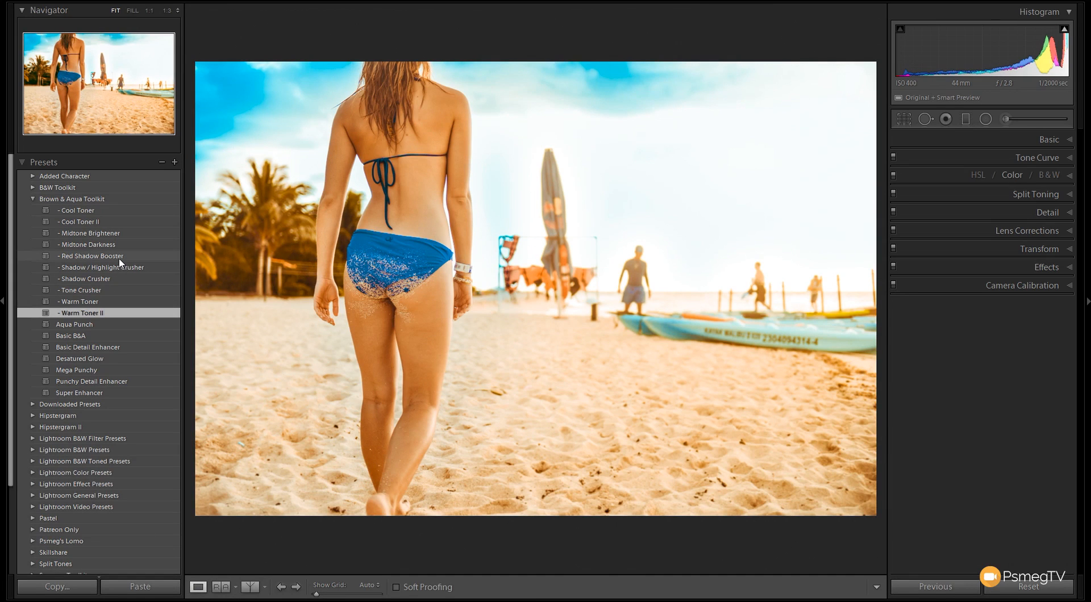
Apply the Red Shadow Booster preset to tint the beach photo's shadows red.
left_click(91, 256)
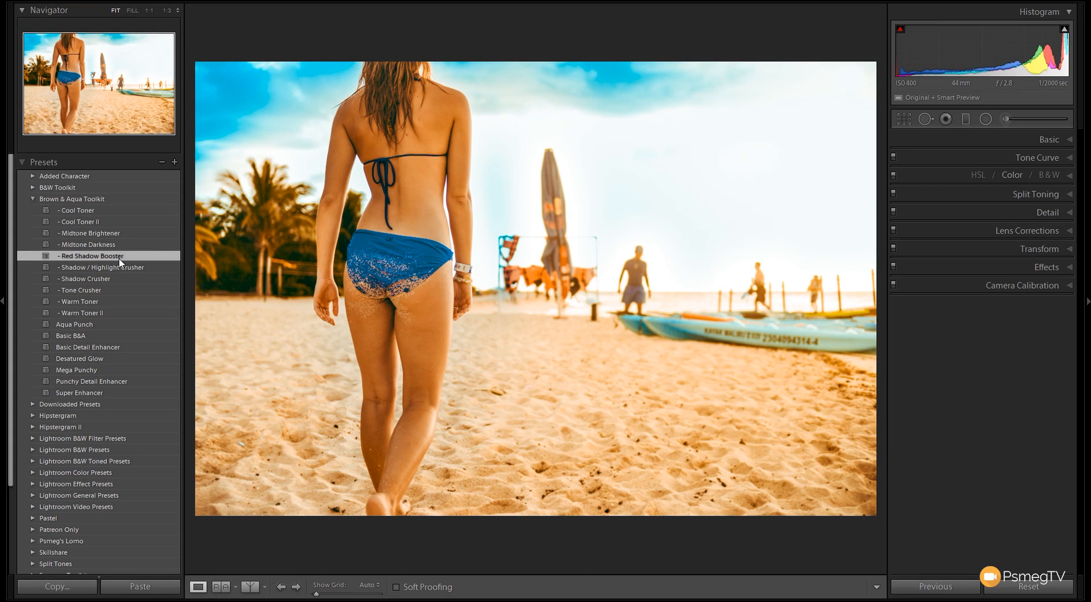
mouse_move(994, 366)
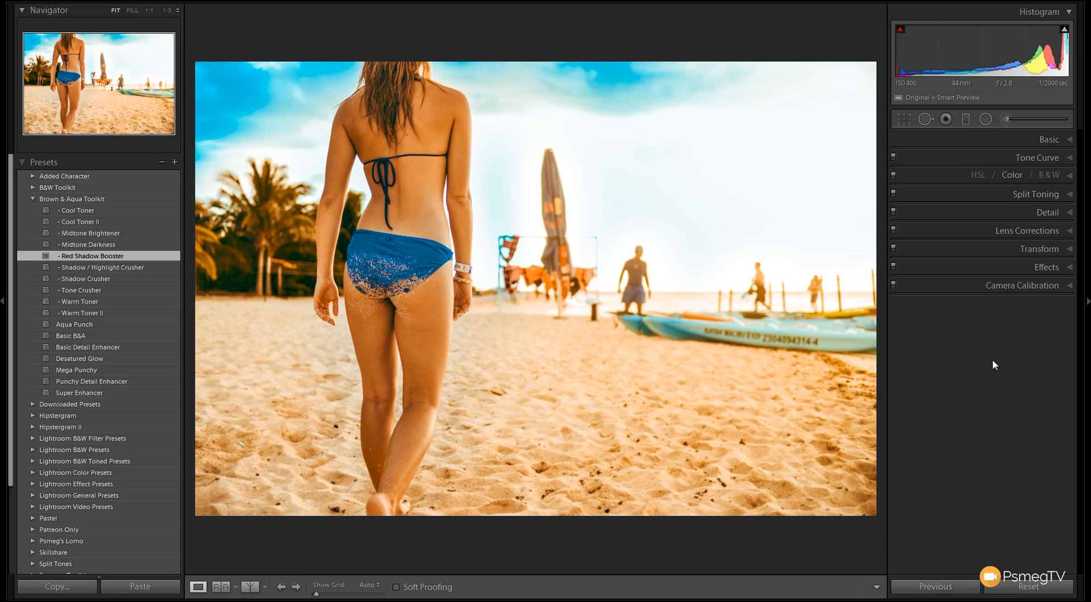
mouse_move(978, 409)
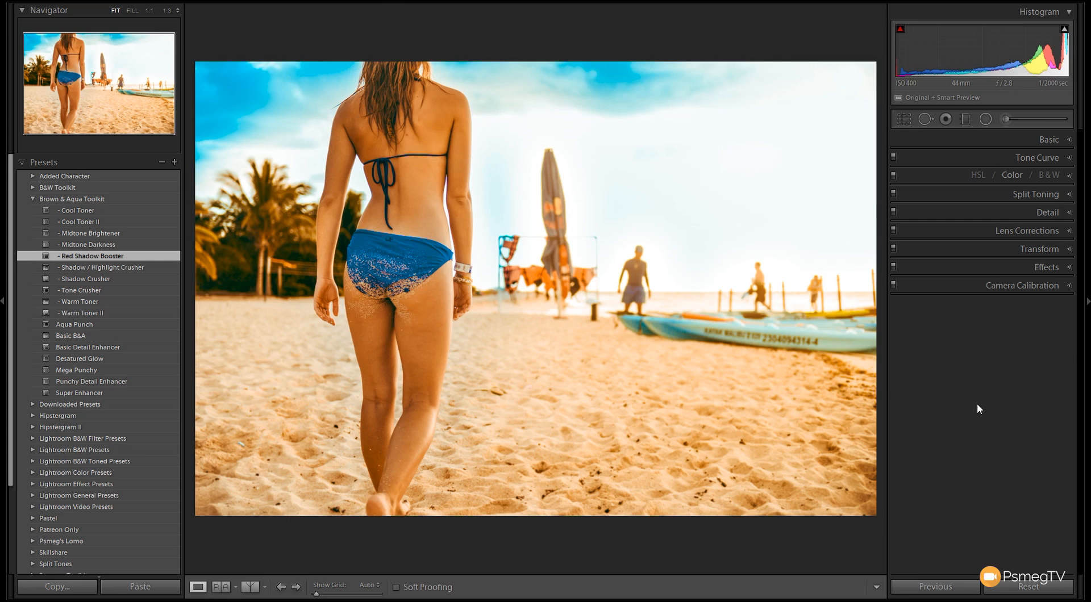